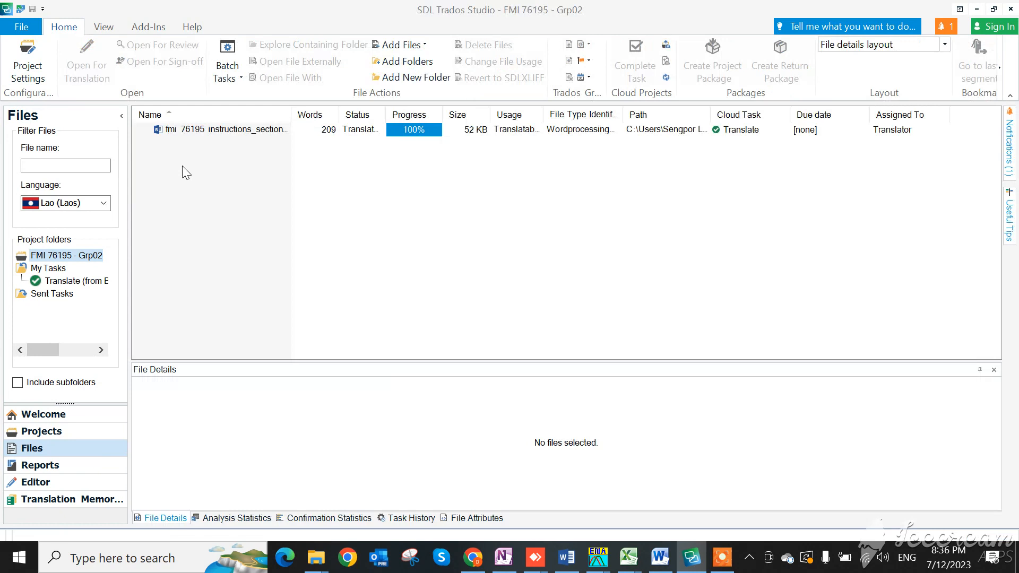
- Open fmi 76195 instructions_section 11.docx in the Editor, showing English source beside Lao translations
click(228, 130)
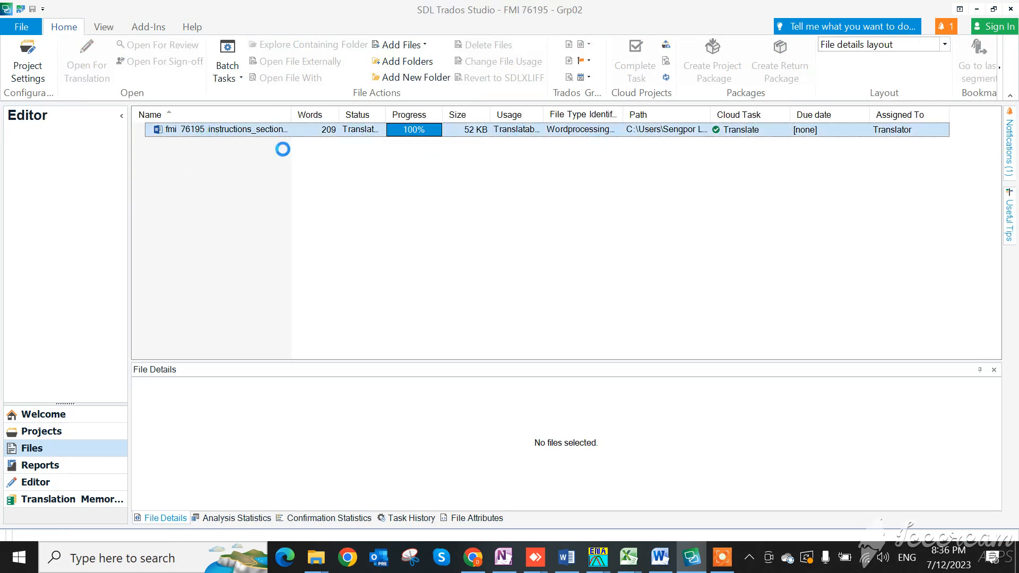
click(35, 481)
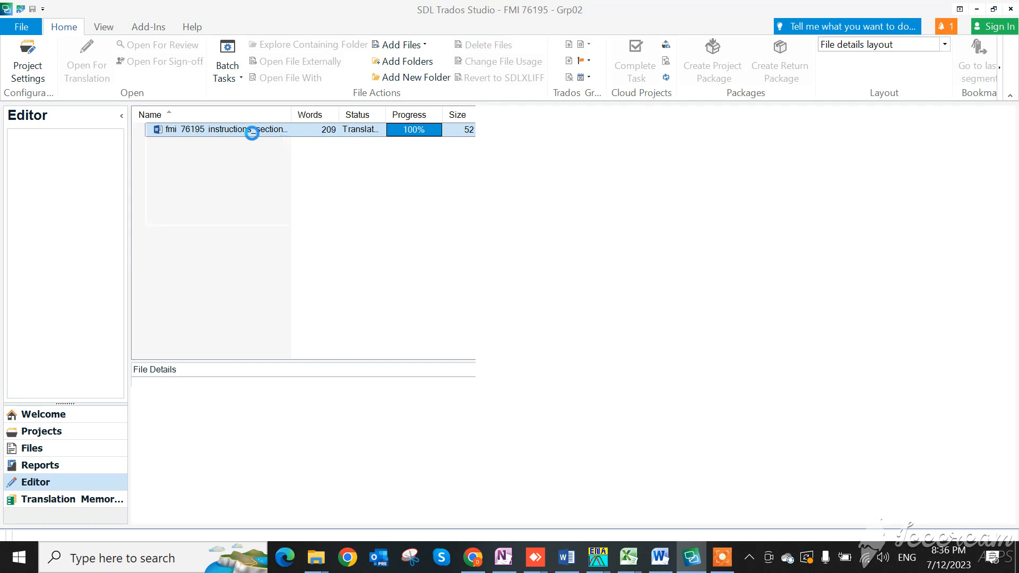
double_click(218, 129)
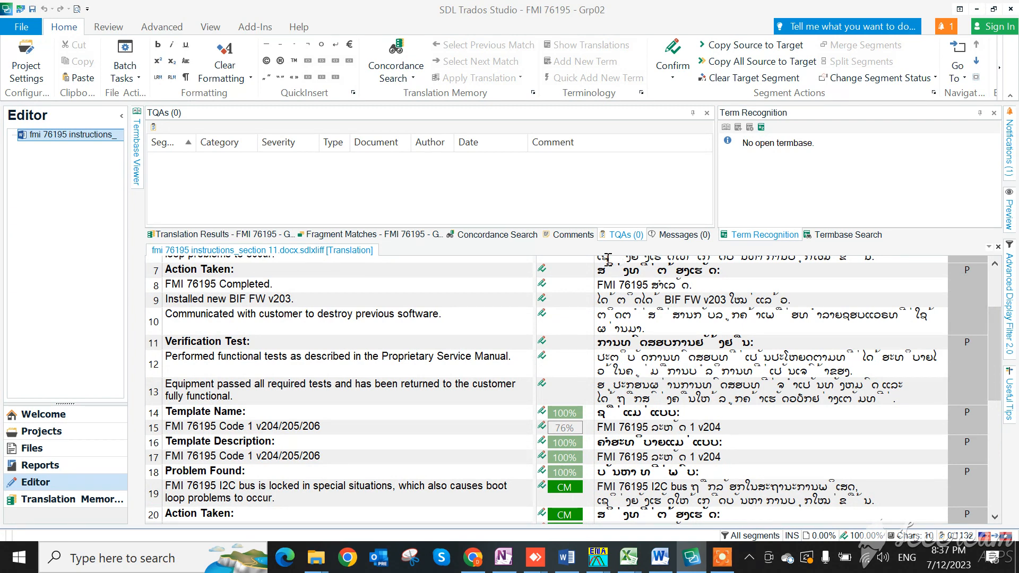
- Run the Verify Files batch task on FMI 76195 - Grp02, yielding 14 errors and 25 warnings
click(41, 431)
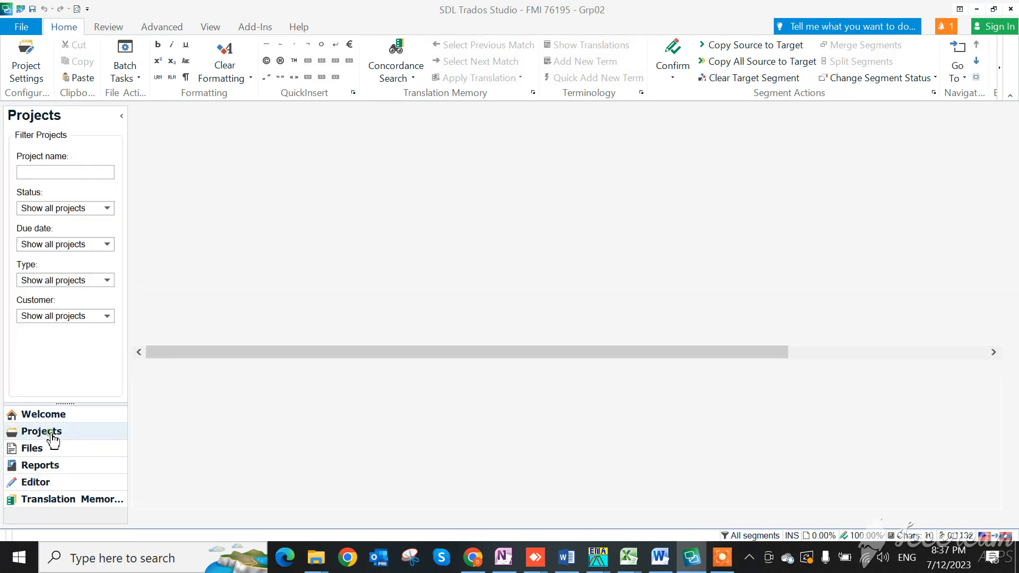
right_click(184, 137)
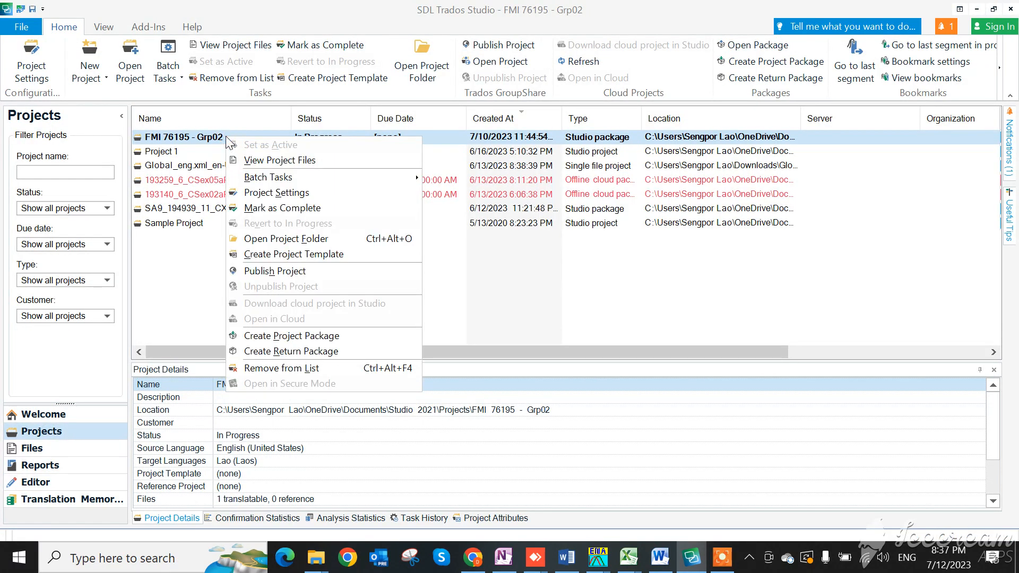
mouse_move(279, 161)
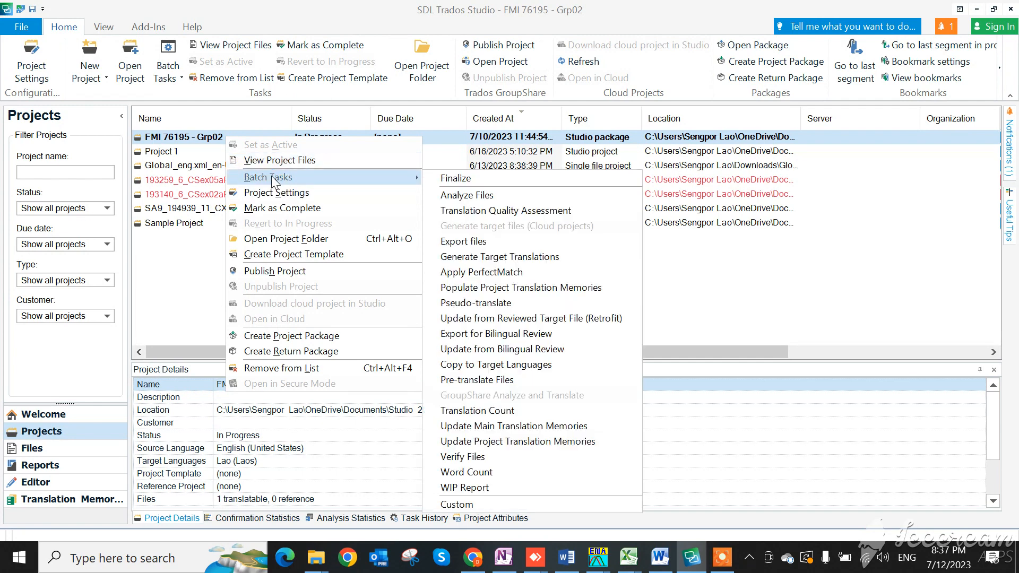
mouse_move(463, 457)
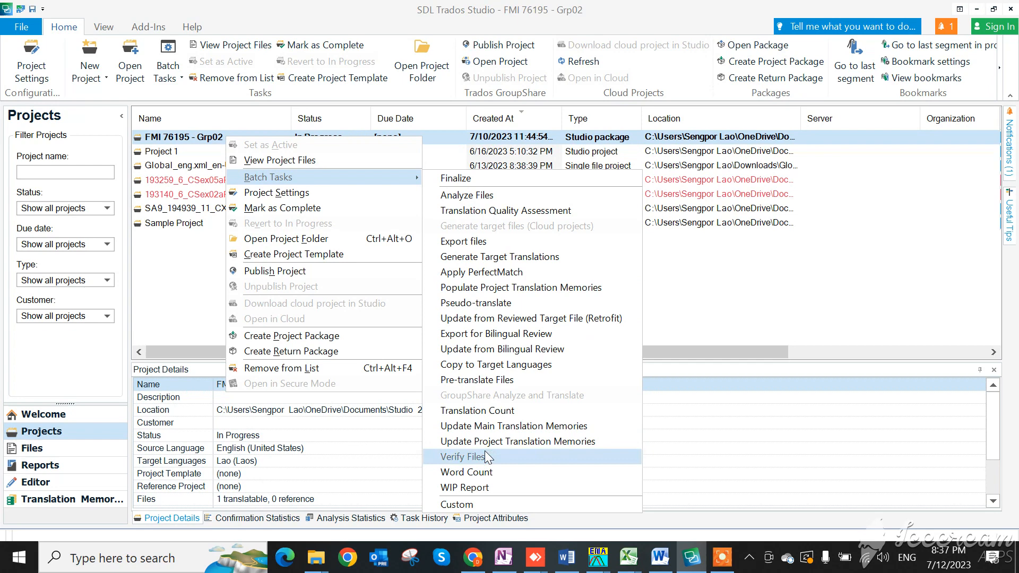
click(462, 457)
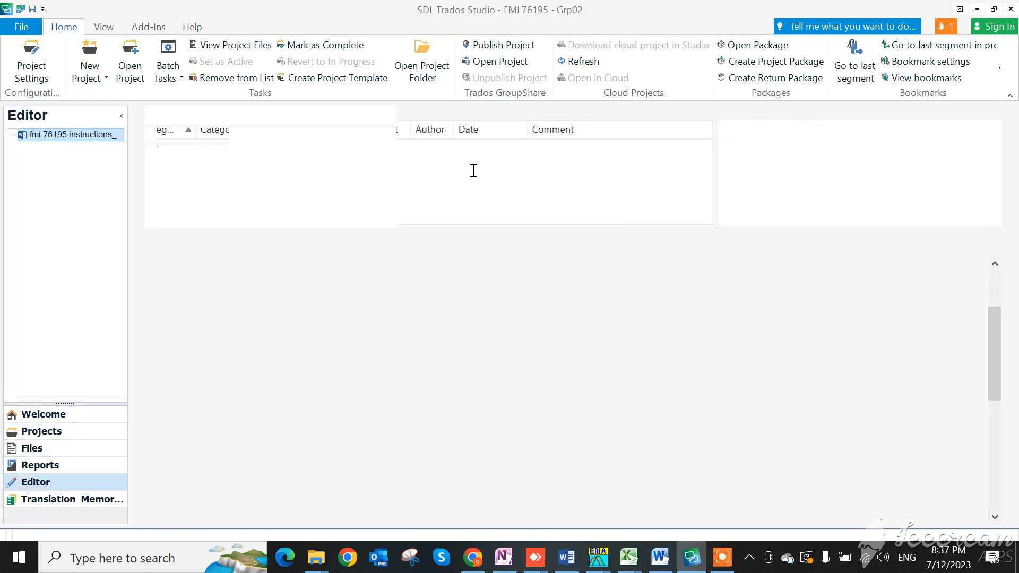
click(167, 61)
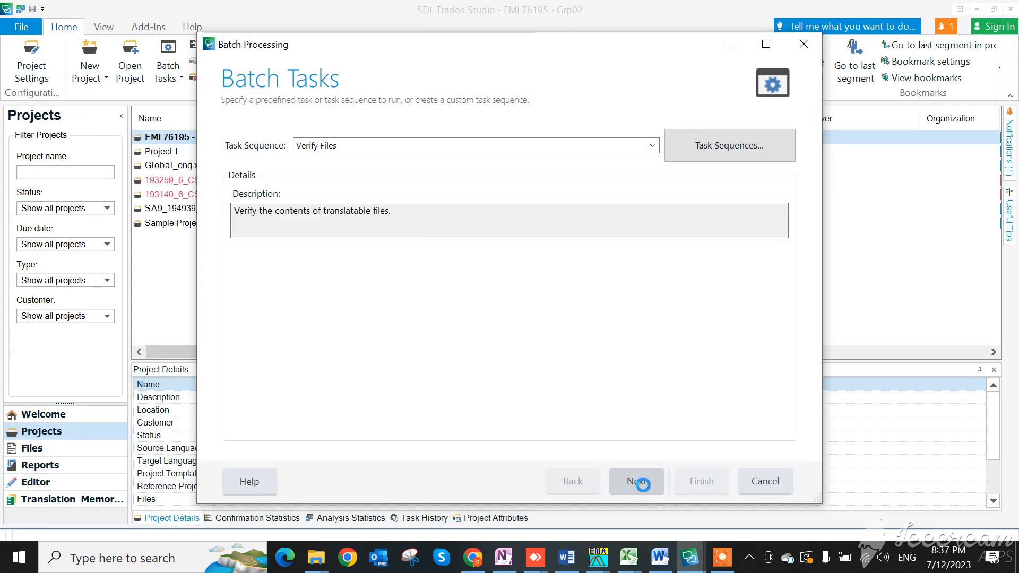
click(635, 481)
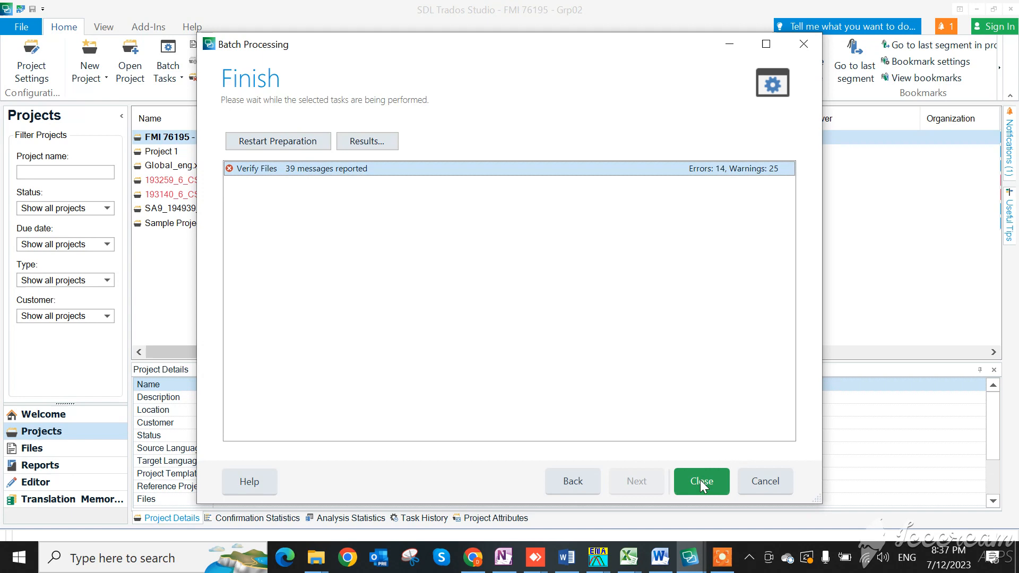
click(700, 480)
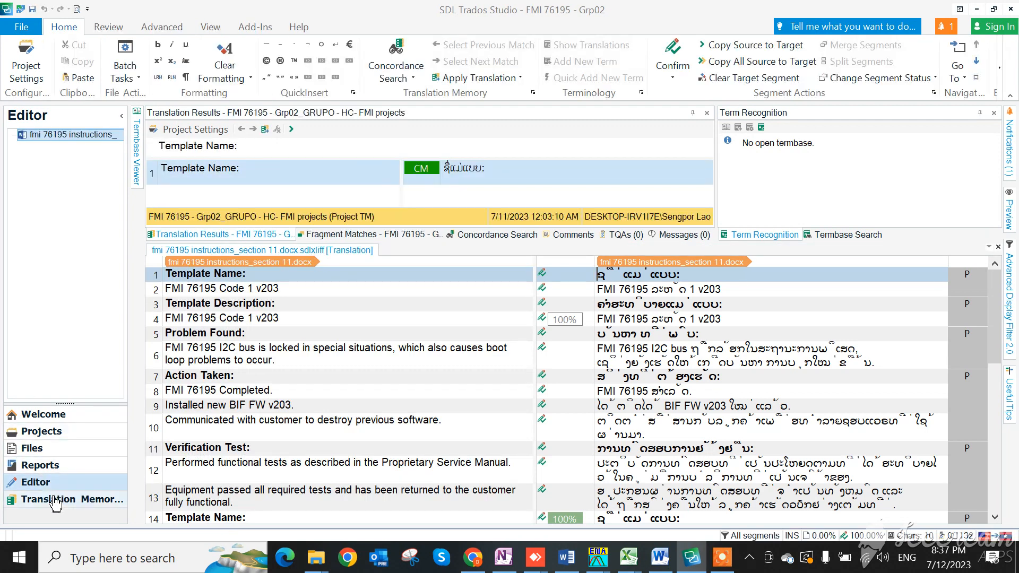
- Open the latest Lao (Laos) Verify Files report and scroll through its warnings and errors
click(40, 465)
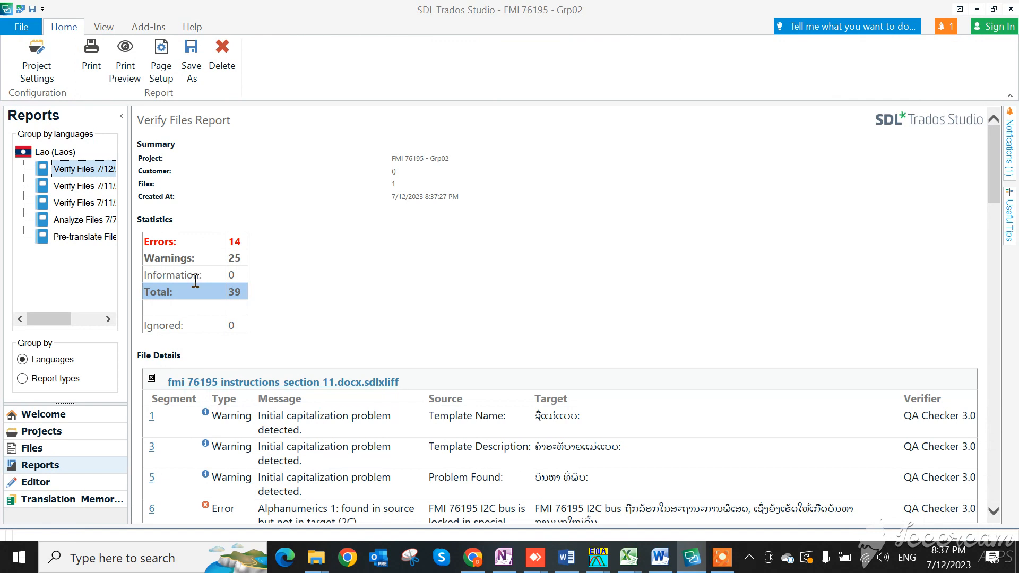
mouse_move(150, 243)
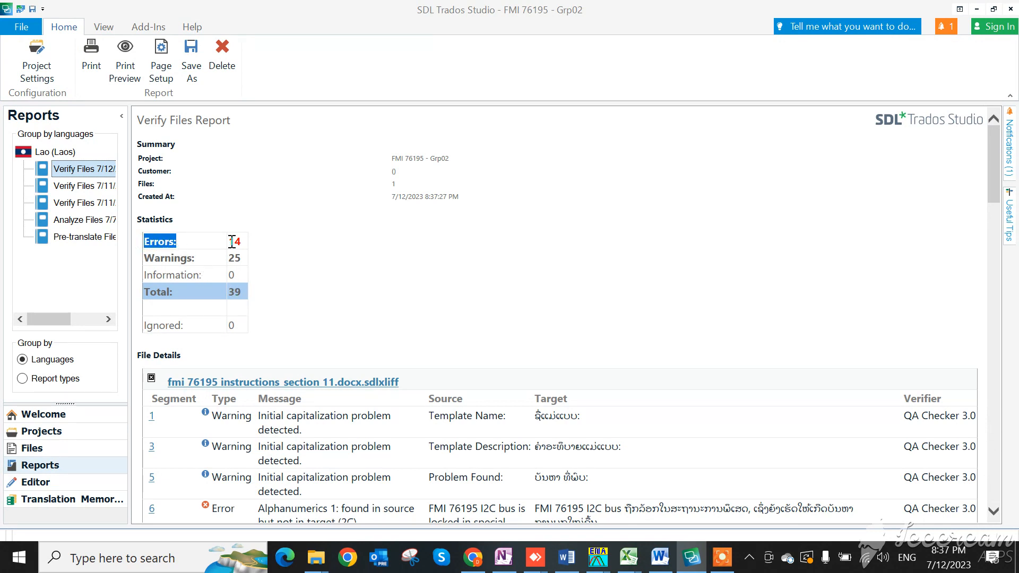
click(170, 258)
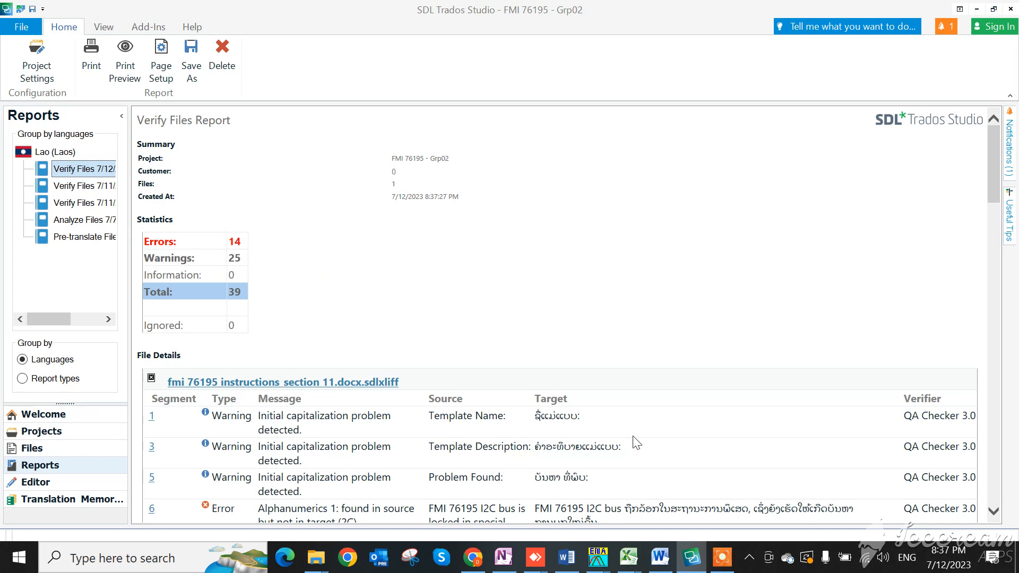
scroll(down, 3)
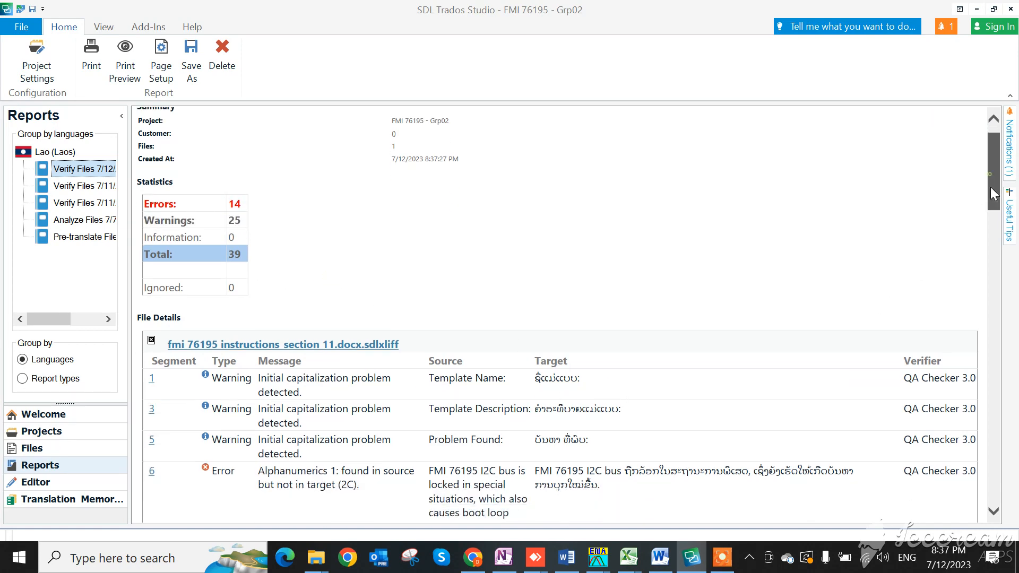
scroll(down, 3)
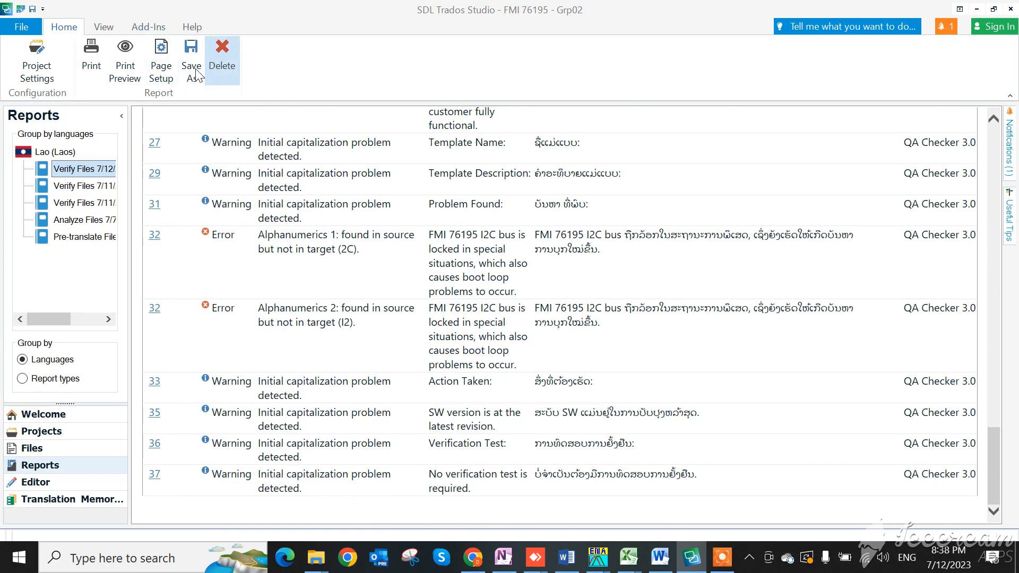
- Save the Verify Files report as Excel 2007 workbook LA06-005TR in Downloads
click(190, 55)
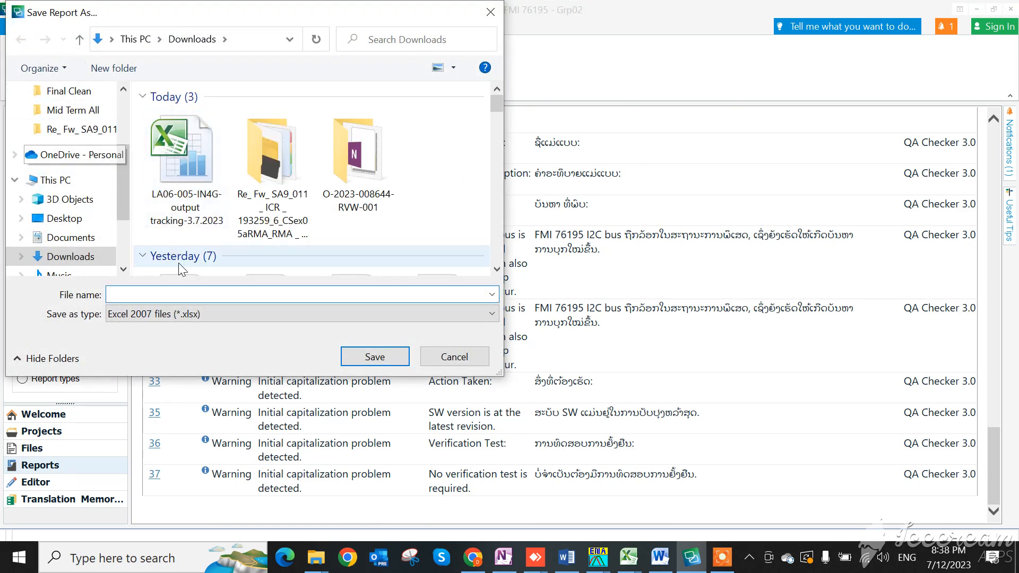
click(299, 294)
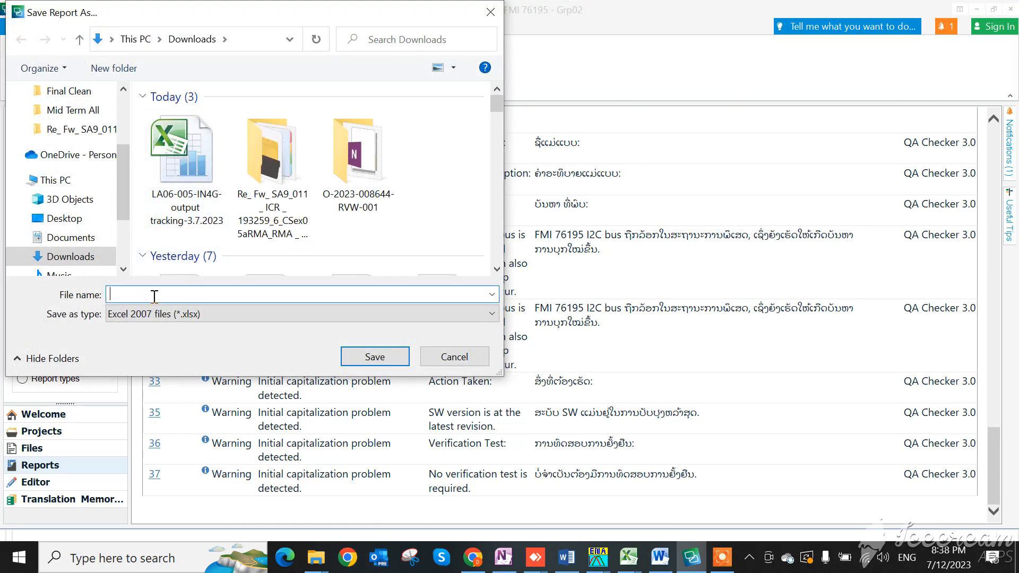
click(185, 149)
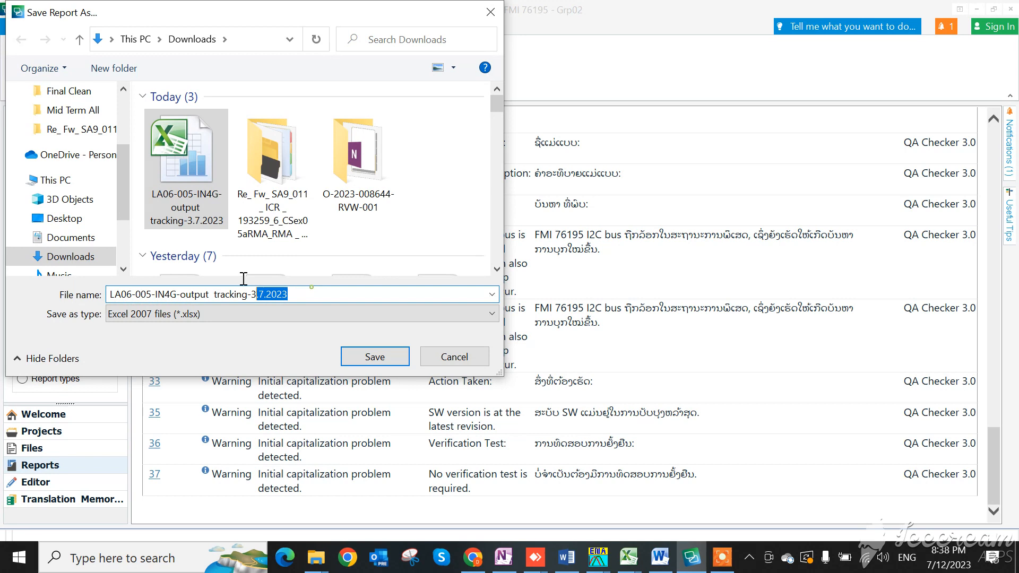
text(LA06-005T)
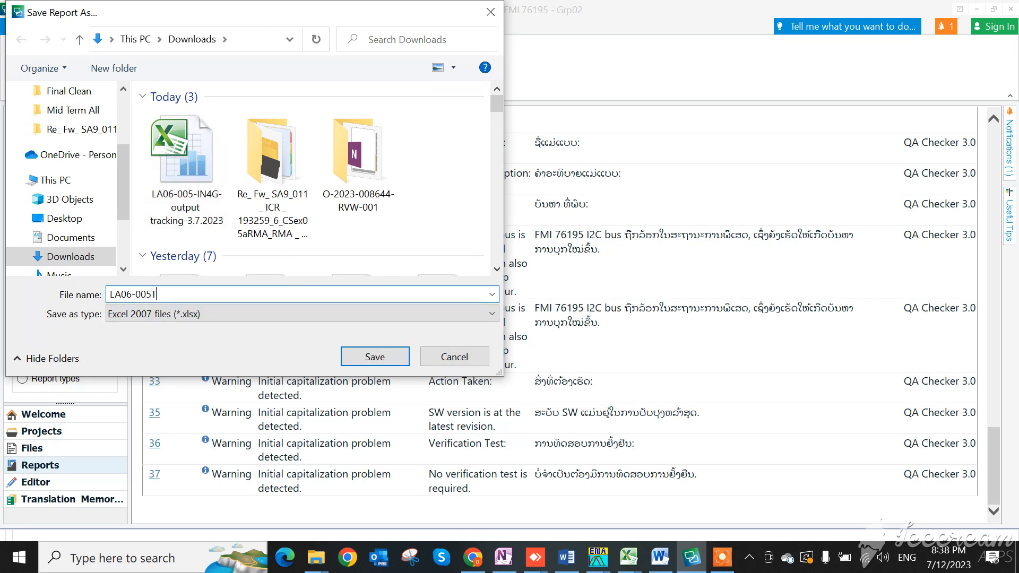
text(R)
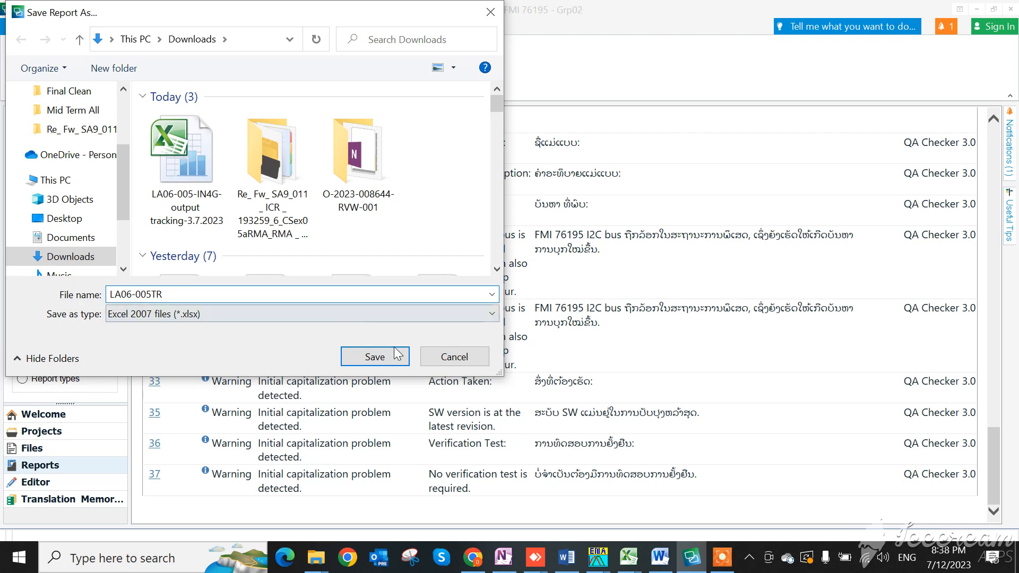
click(374, 356)
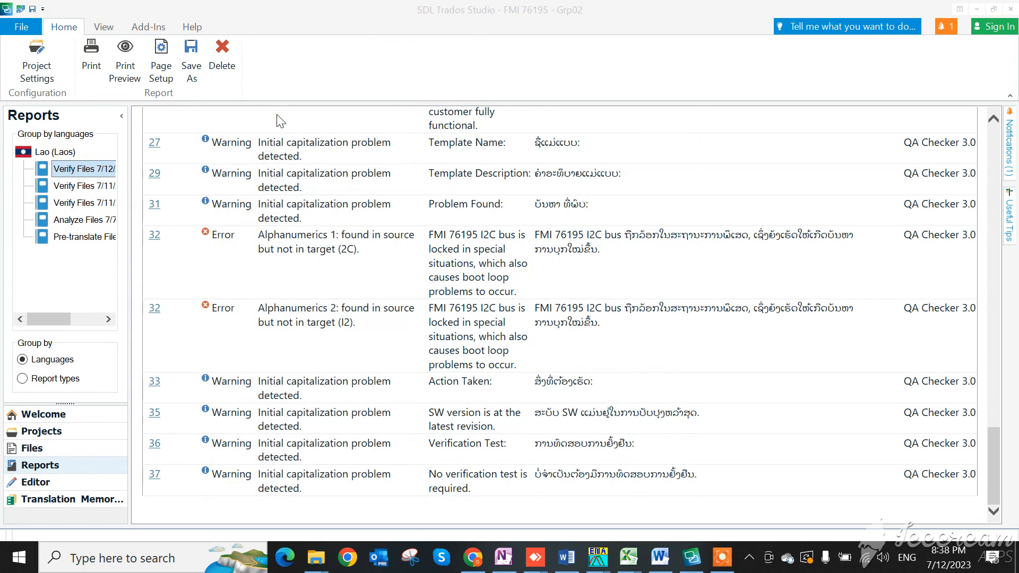
- Open LA06-005TR from the Downloads folder in Excel
click(315, 557)
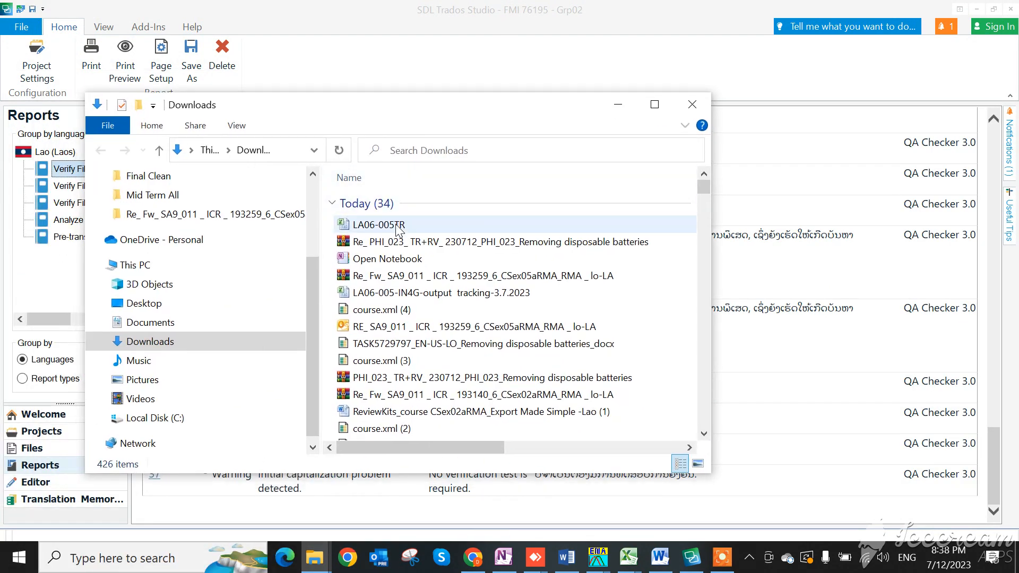
click(377, 223)
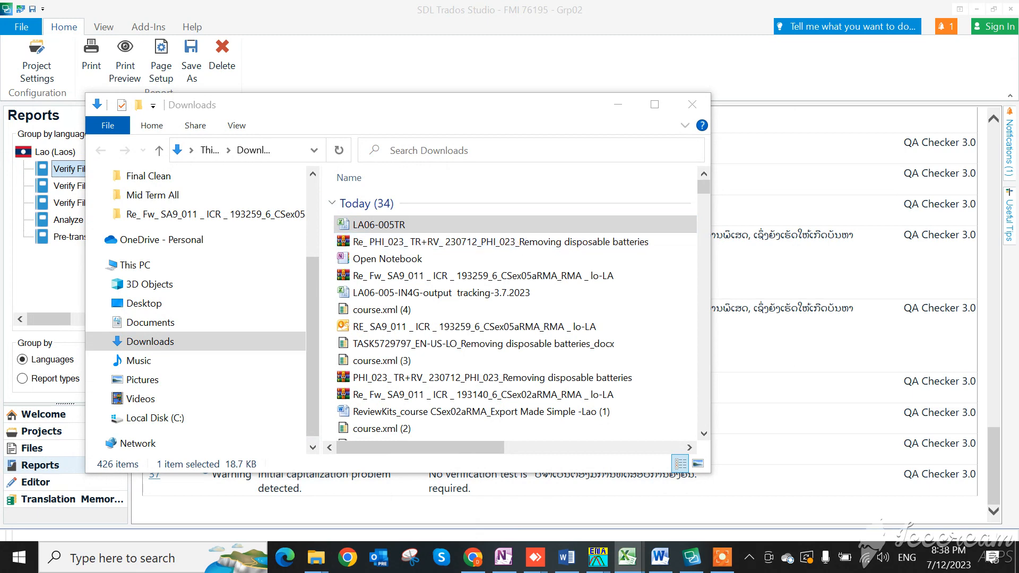
double_click(376, 224)
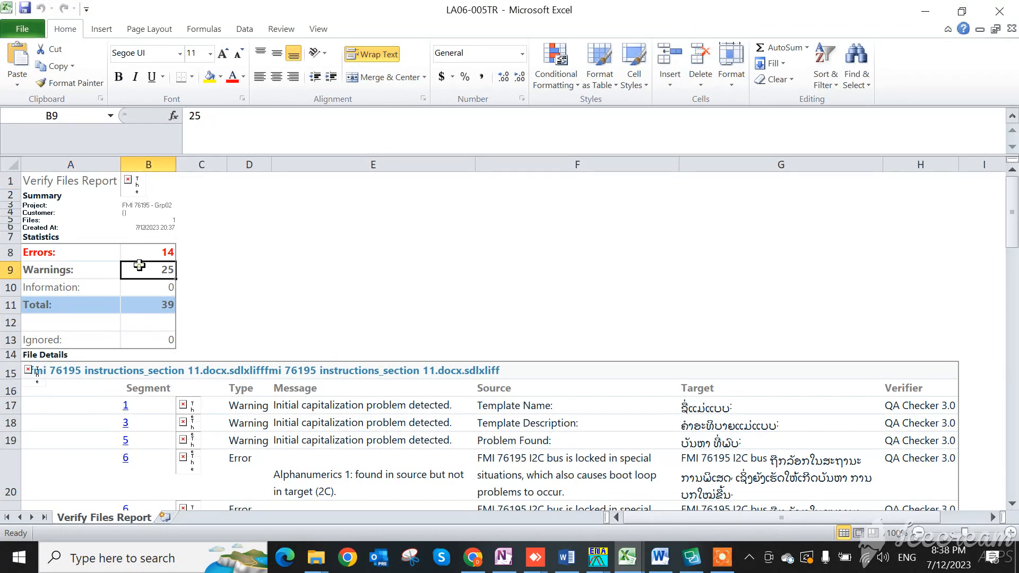
- Scroll the Excel report, try segment 1's link, decline the security notice, and continue to segment 37
scroll(down, 3)
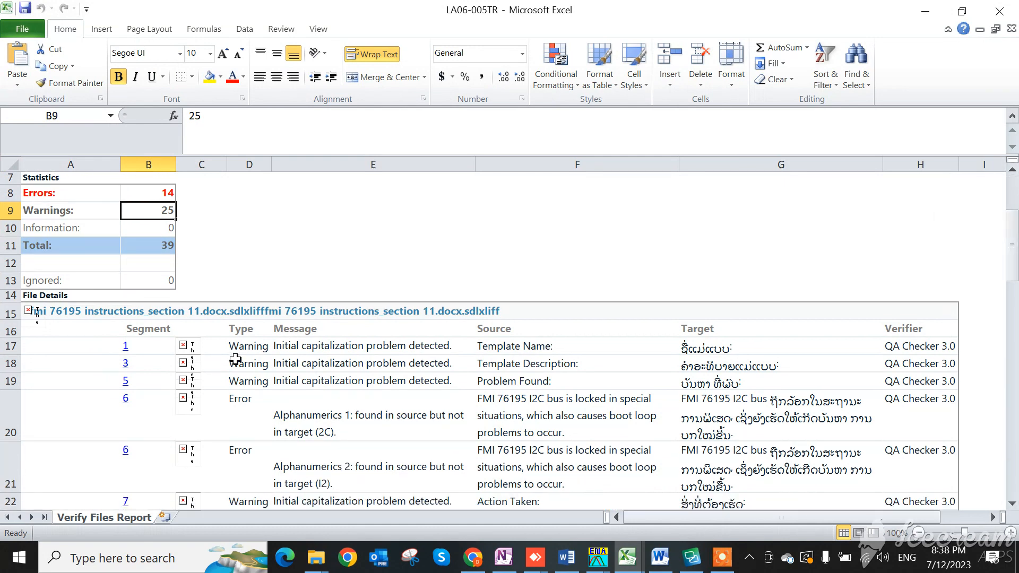
click(125, 345)
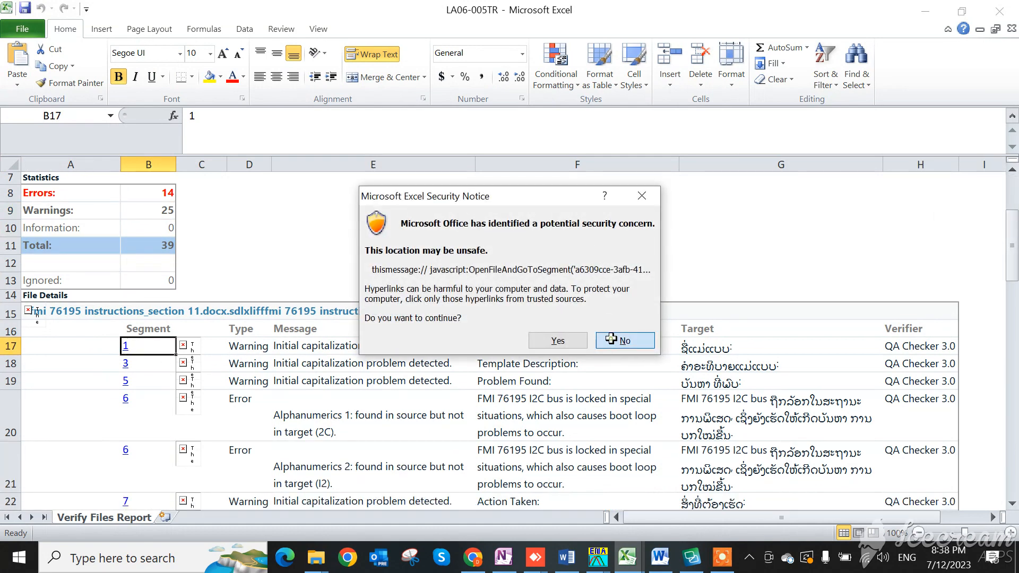
click(623, 339)
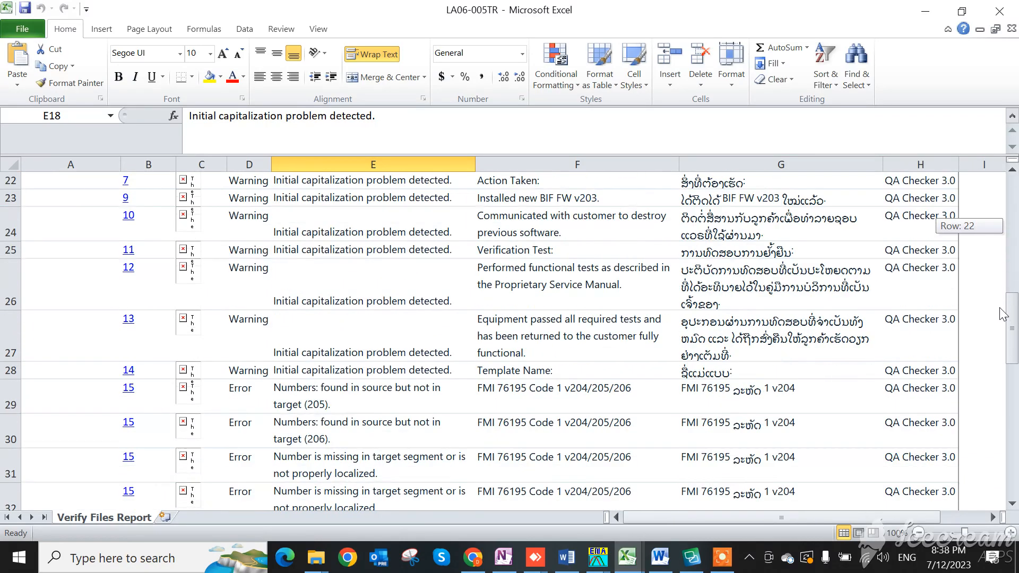
scroll(down, 3)
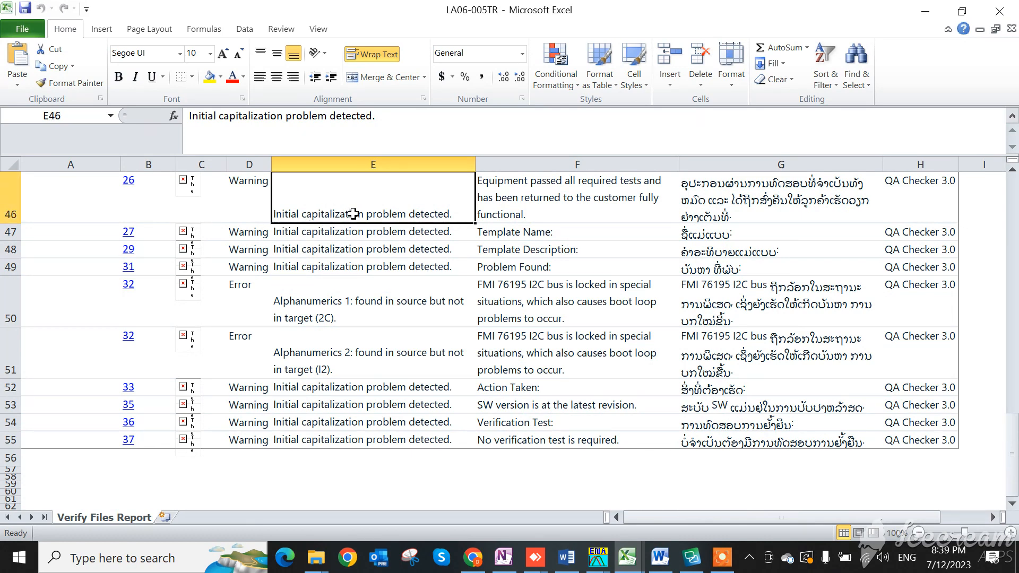
mouse_move(398, 212)
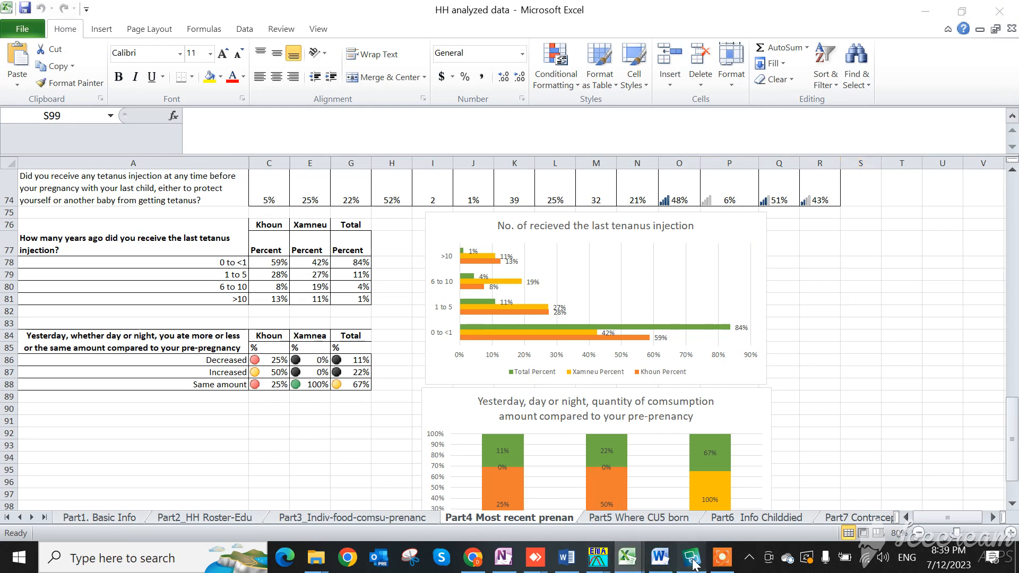
- Switch back to Trados Studio, glance at the Editor, then show the Verify Files report again
click(690, 558)
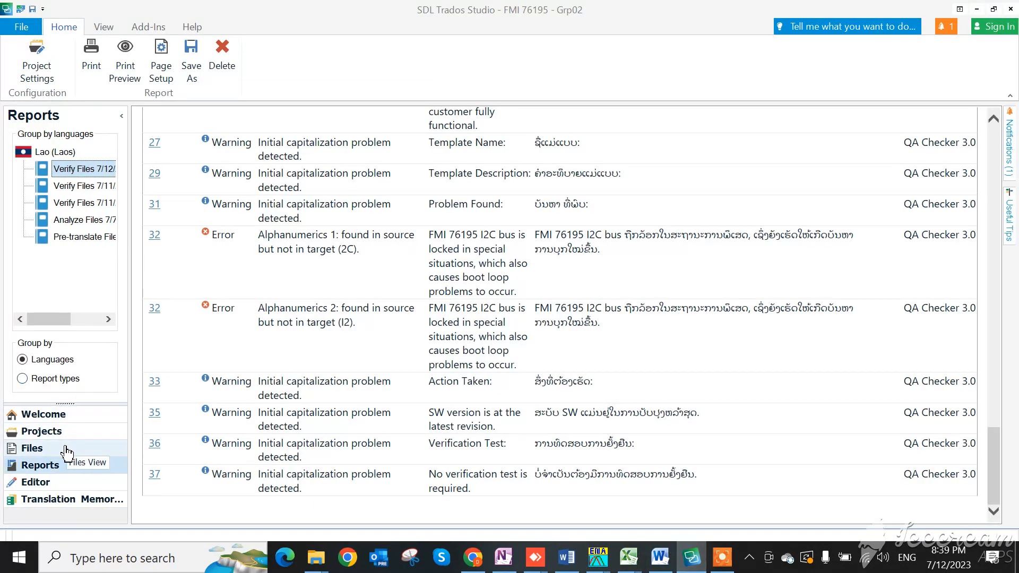
mouse_move(58, 468)
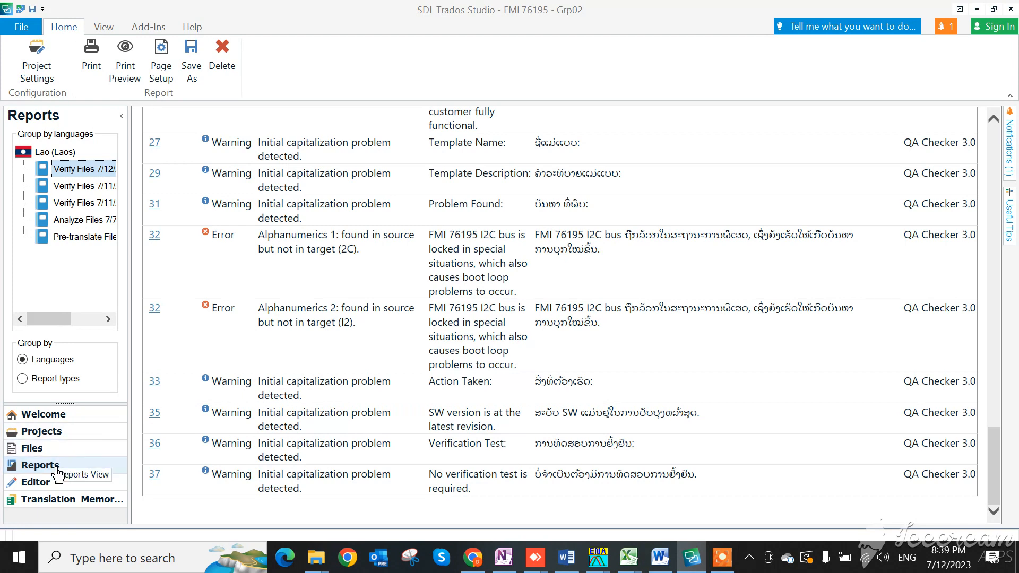
click(35, 481)
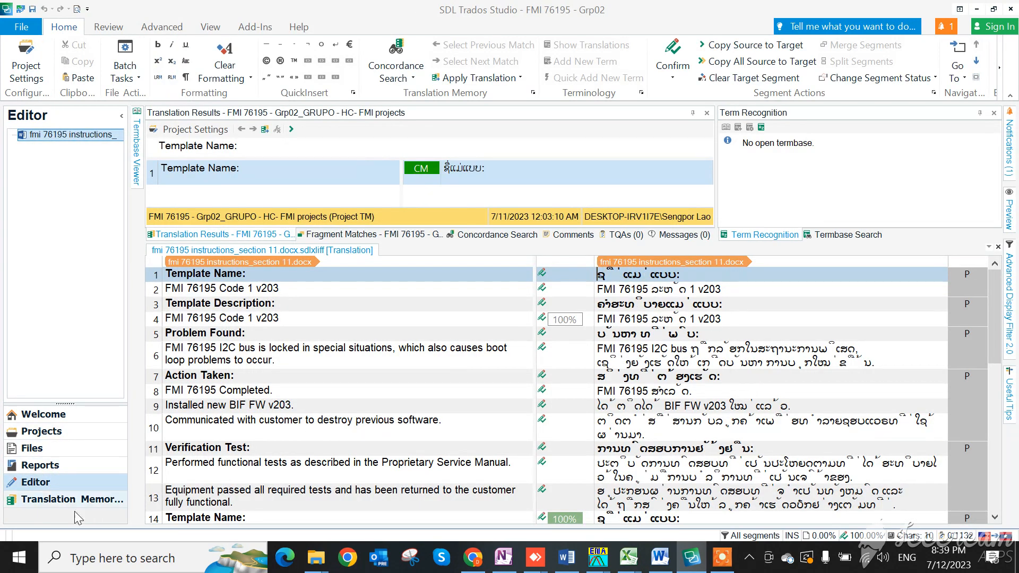
click(39, 465)
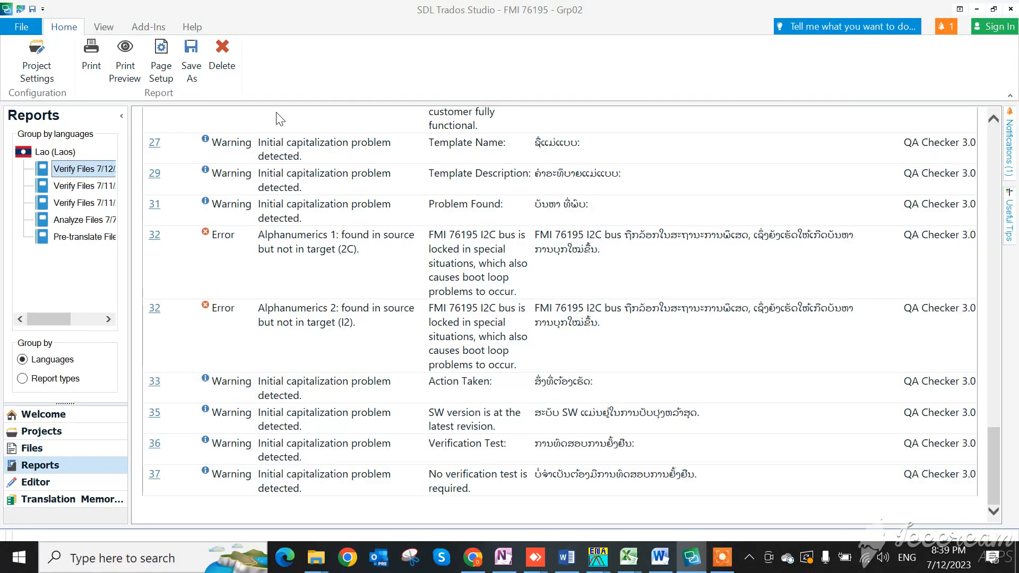
- Save the report to Downloads as a second Excel file, LA06-005 - PR
click(191, 58)
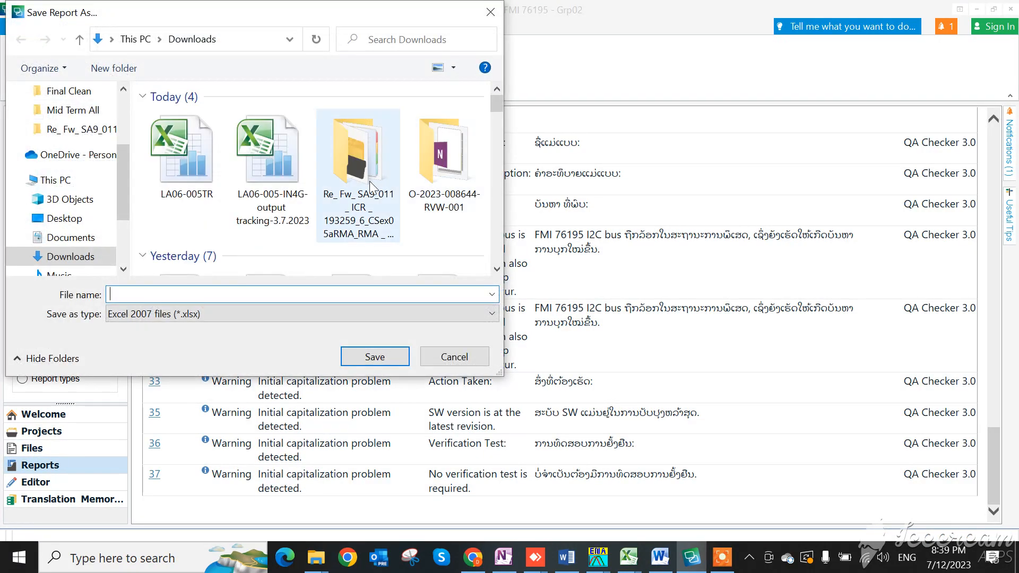
click(185, 150)
text(LA06-005 - PR)
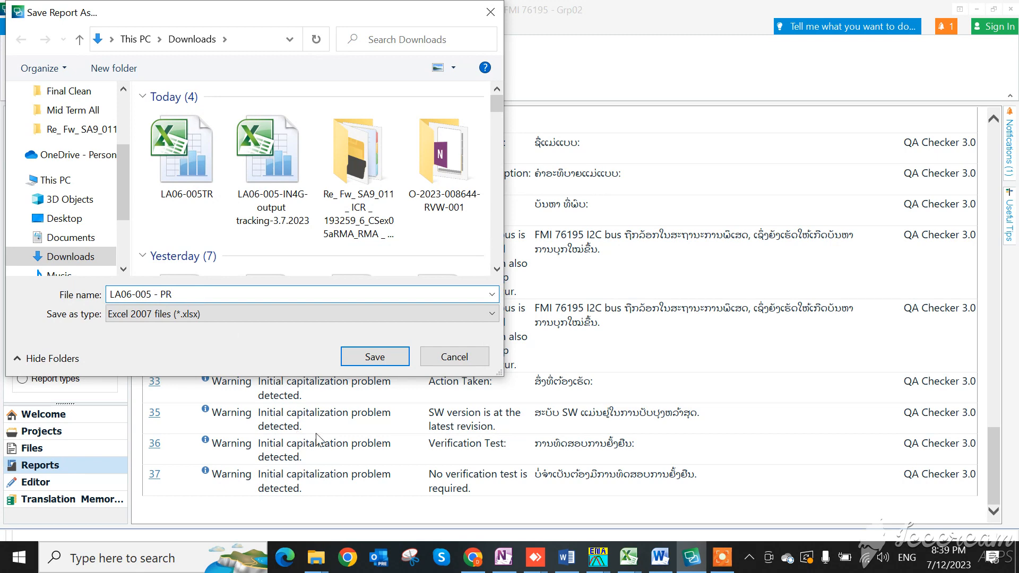
click(374, 356)
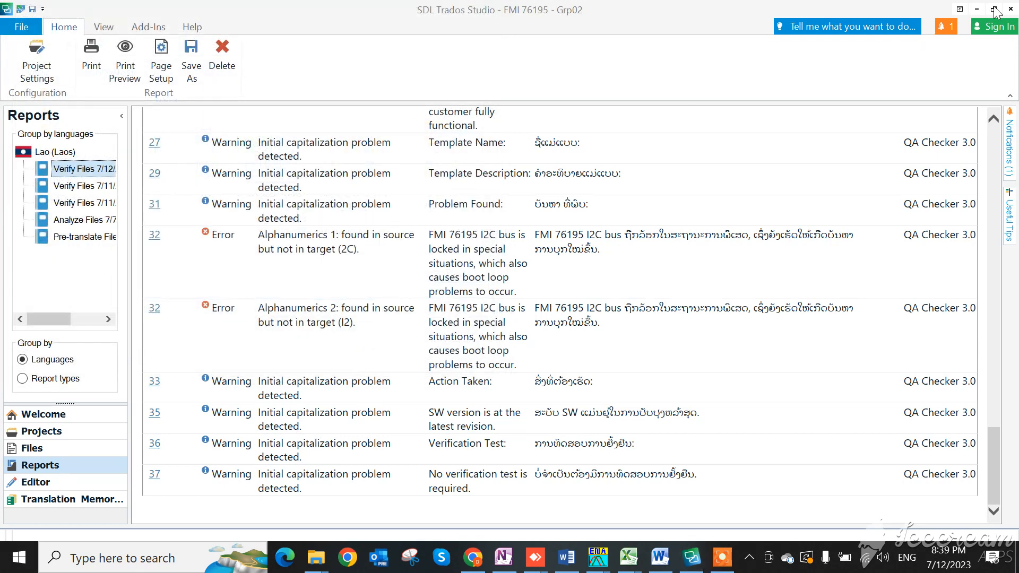
mouse_move(505, 533)
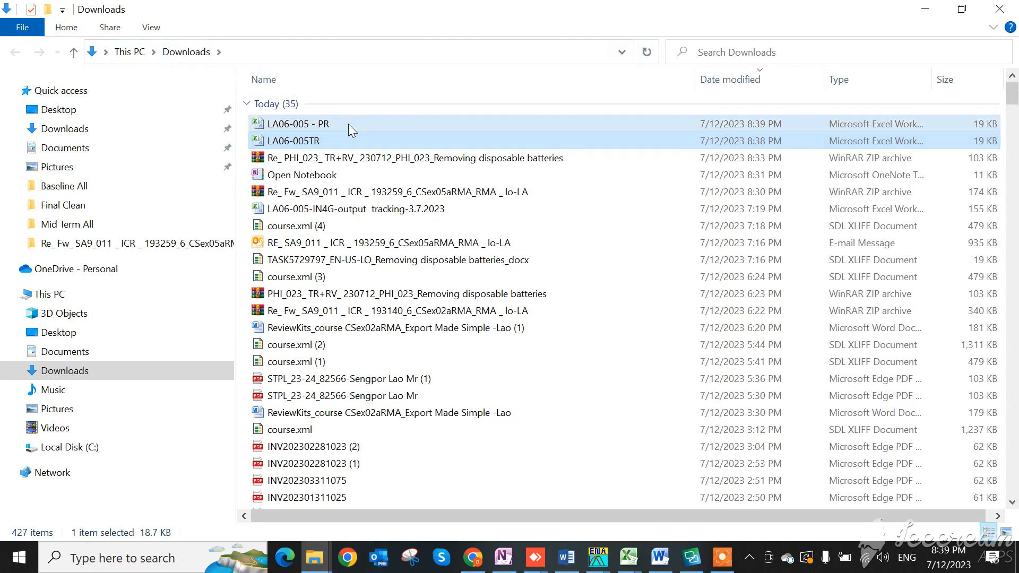
- Select LA06-005 - PR and LA06-005TR in Downloads, then return to the Trados Studio Editor
click(299, 141)
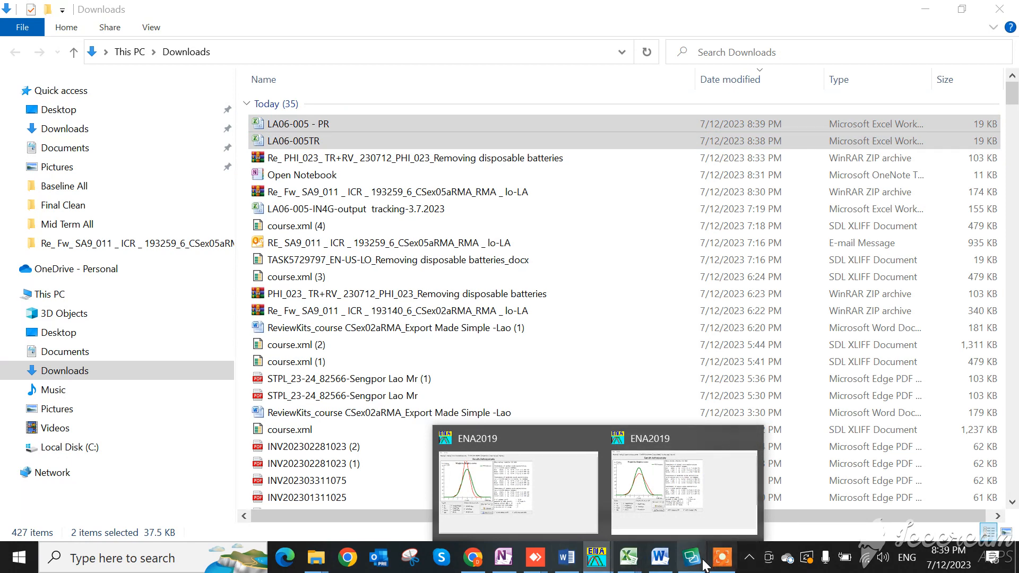
click(689, 558)
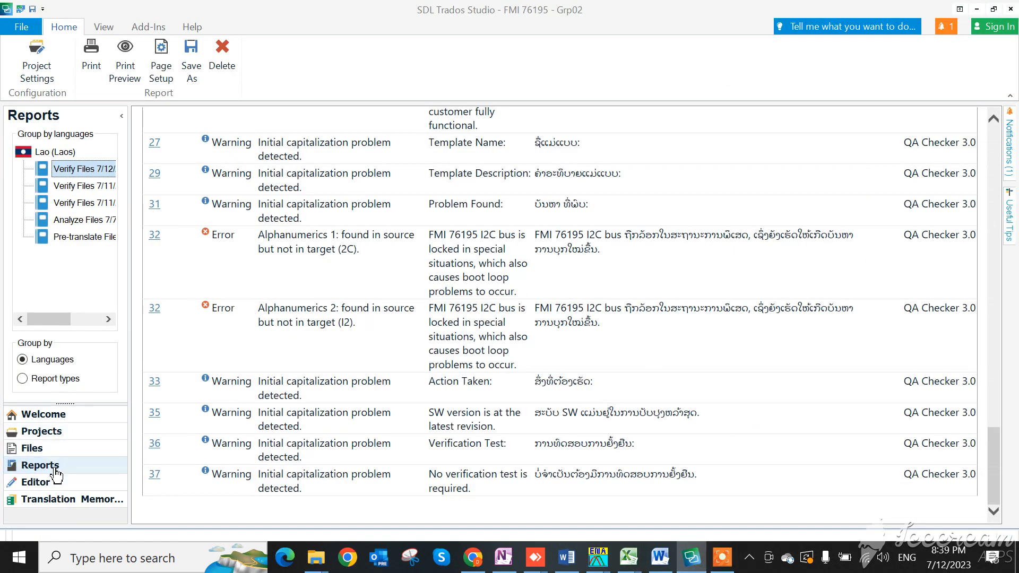
click(35, 481)
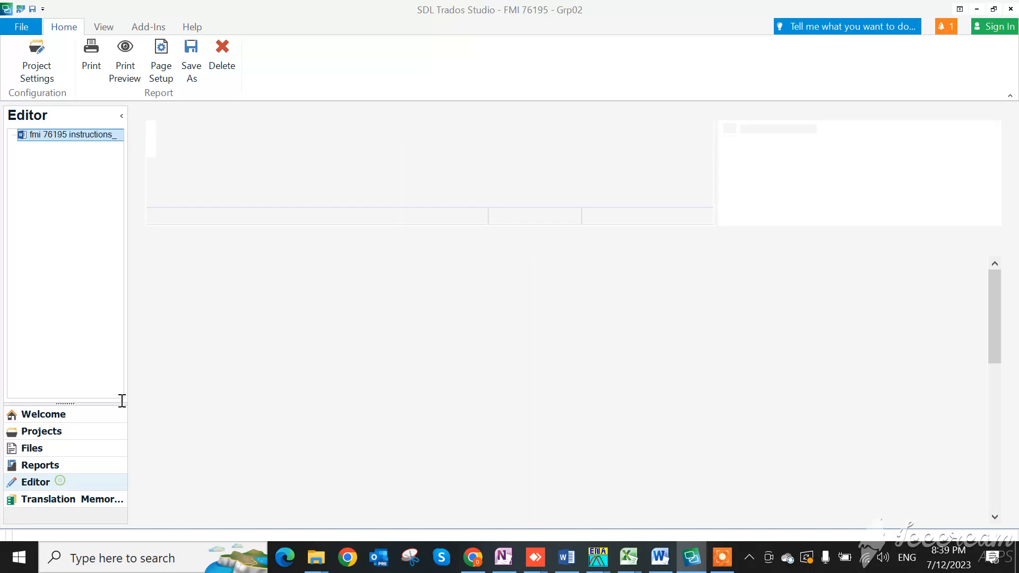